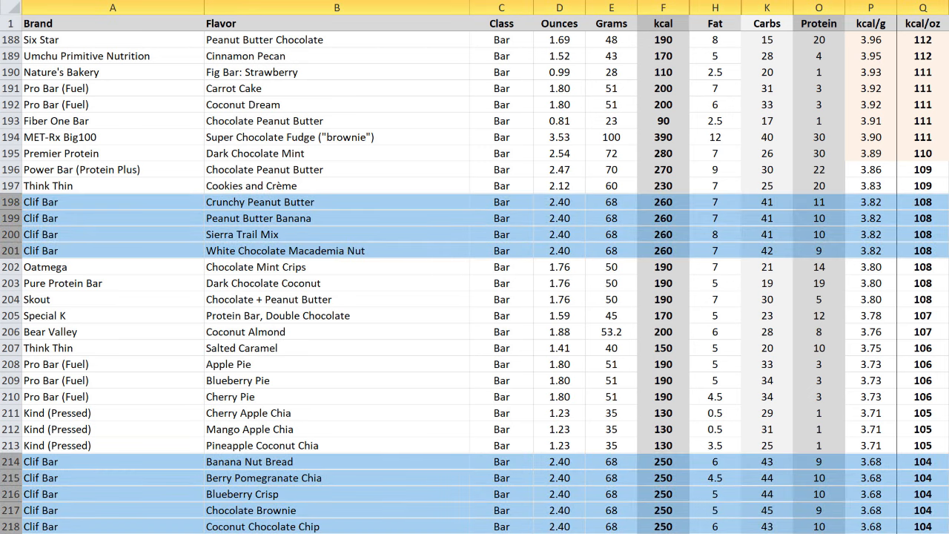
pyautogui.scroll(-3)
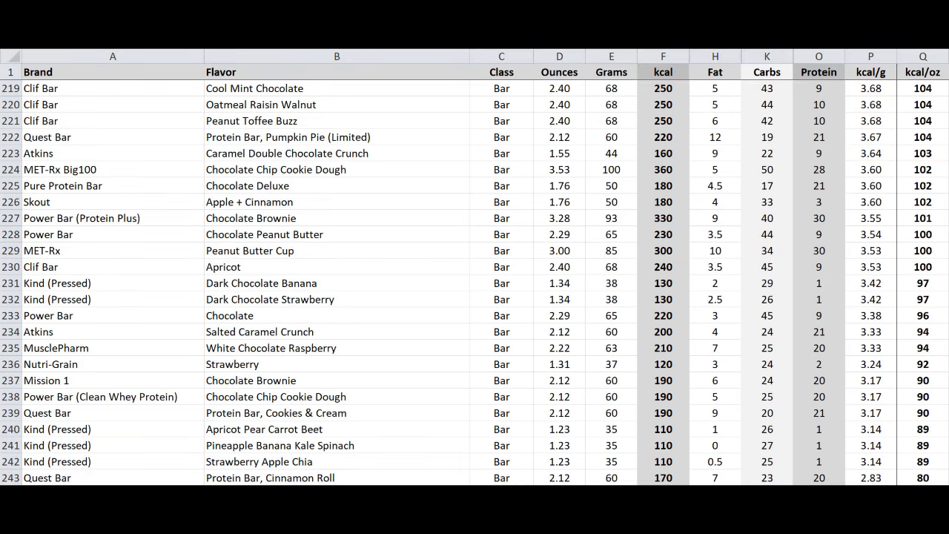